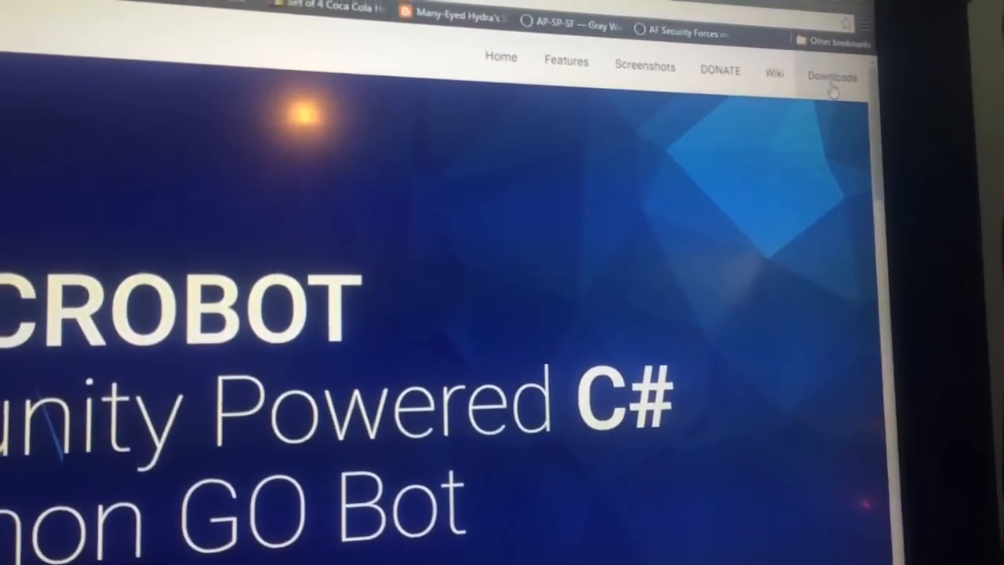
# Follow the NecroBot site's Downloads link to the GitHub v0.4.0 release page
pyautogui.click(831, 76)
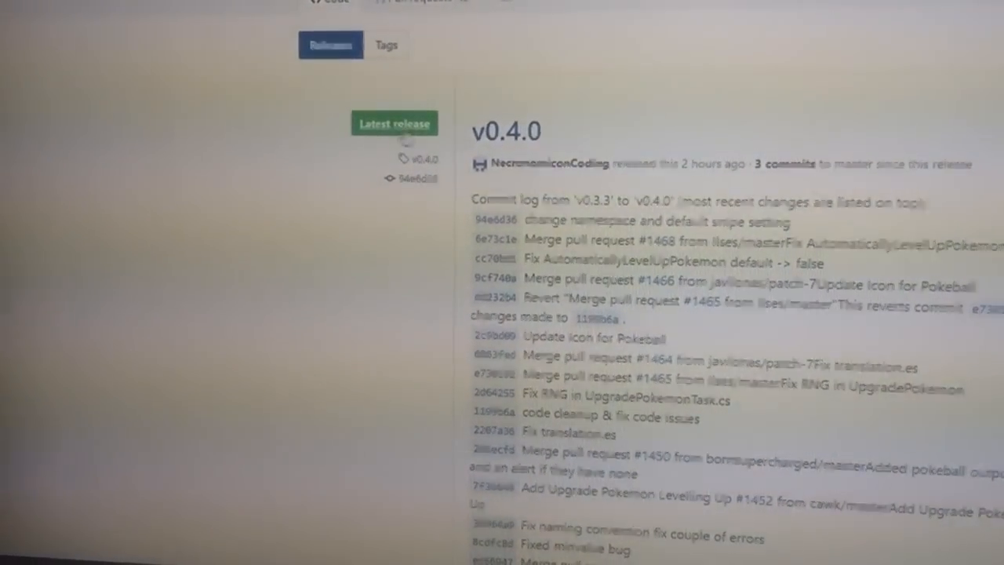
# Scroll past the v0.4.0 change log to reach the release's download files
pyautogui.scroll(-3)
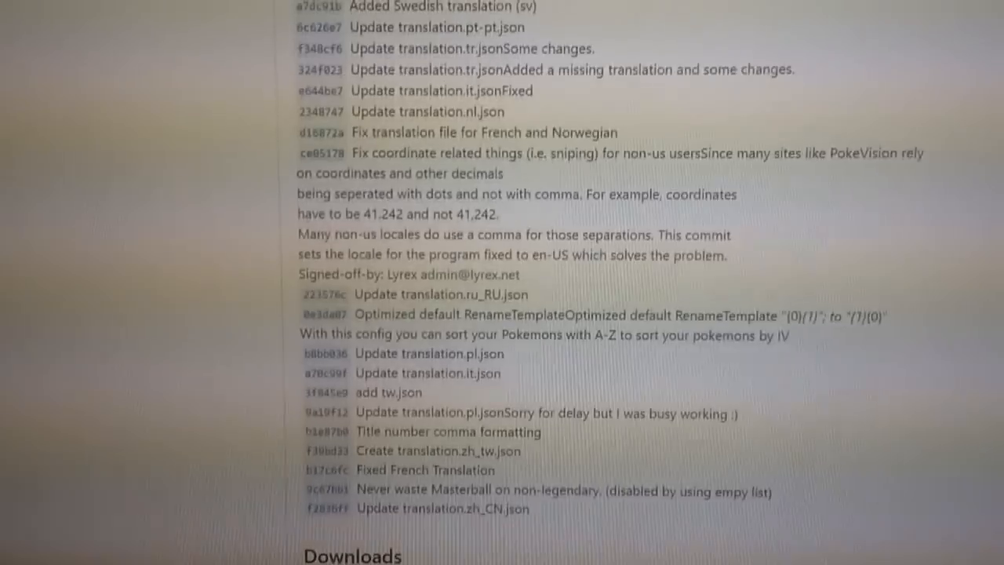
pyautogui.scroll(-3)
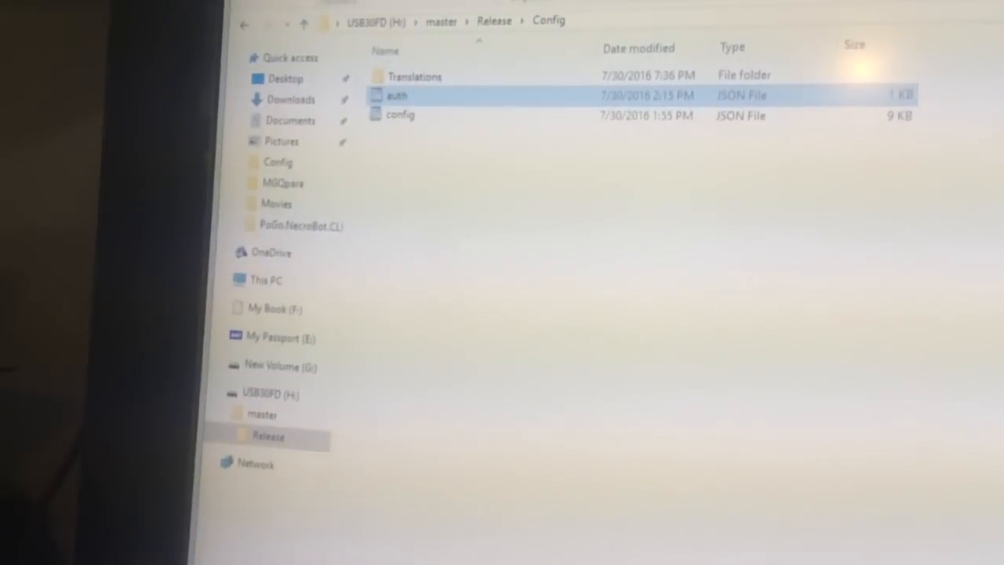
# Open the Config folder inside the extracted master > Release folder
pyautogui.click(304, 22)
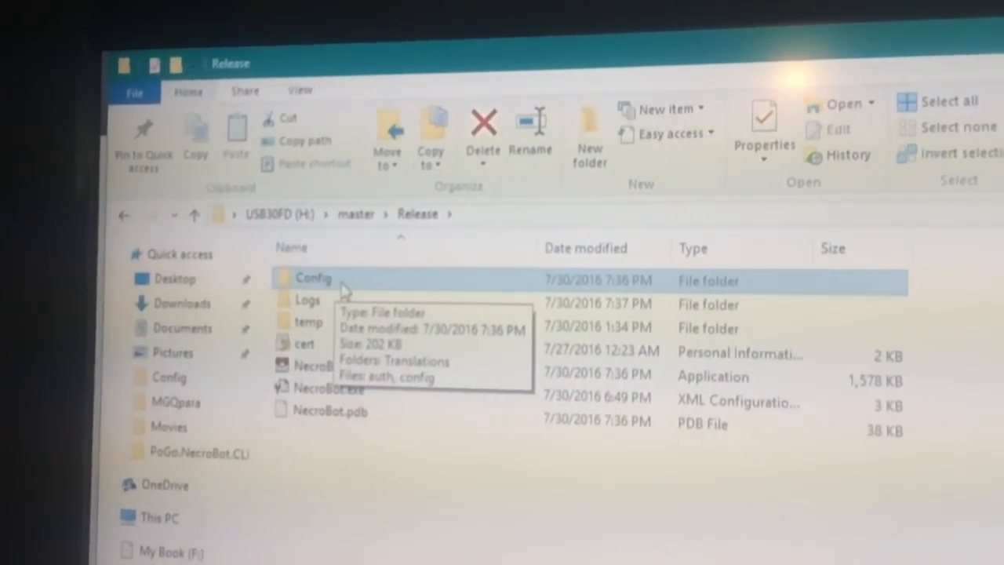
pyautogui.doubleClick(314, 280)
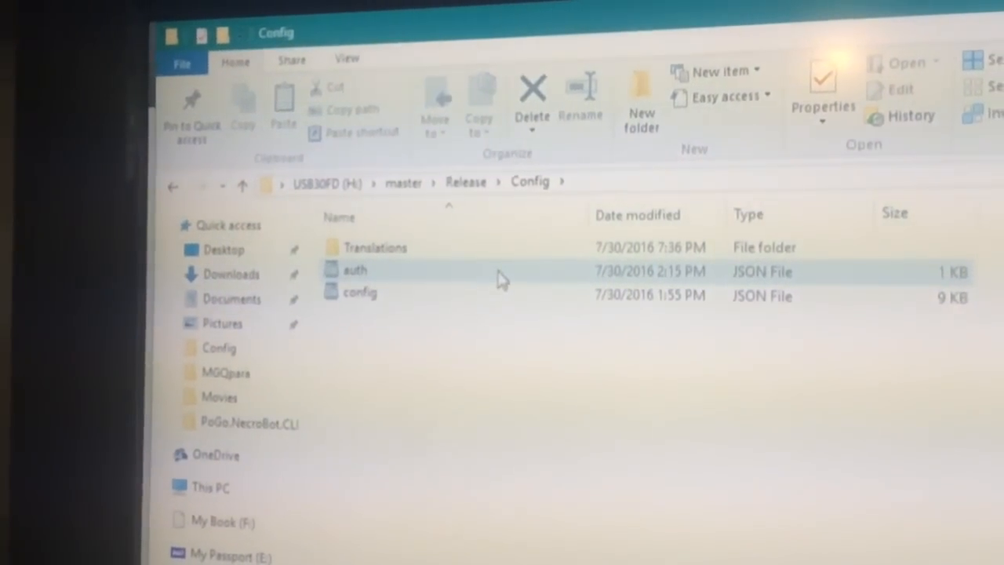
# Open auth.json in WordPad and select the GooglePassword value for replacement
pyautogui.doubleClick(354, 270)
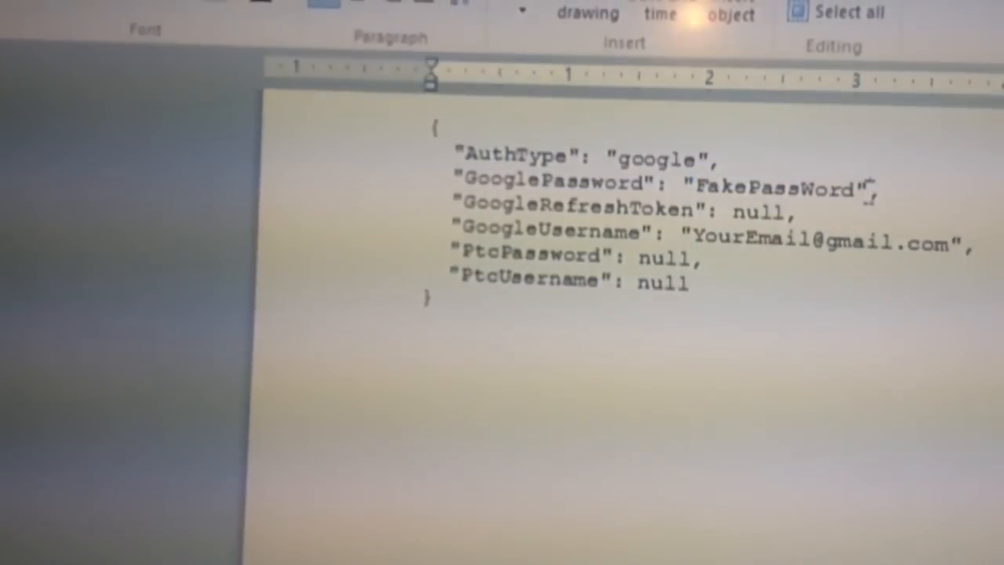
pyautogui.doubleClick(784, 184)
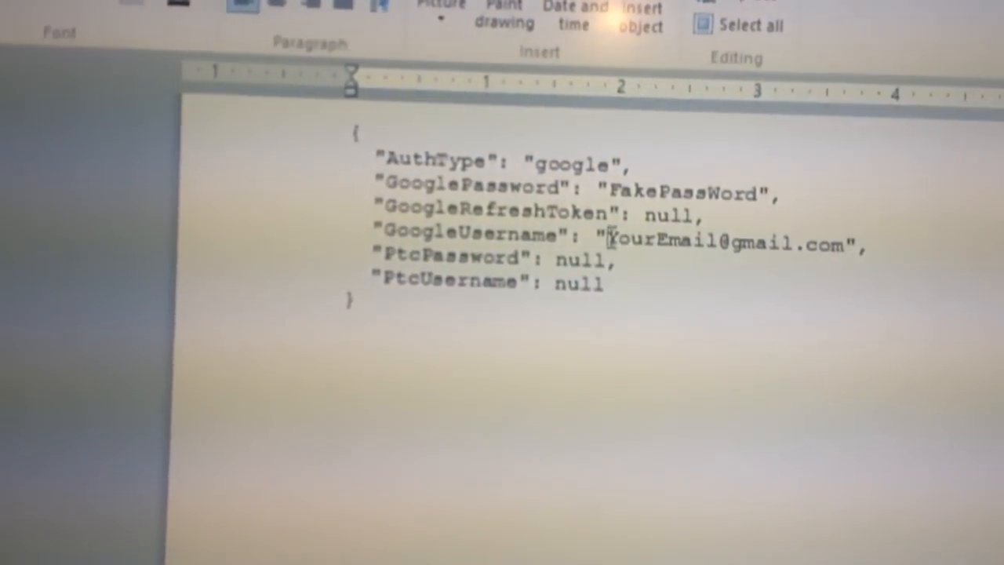
# Select the GoogleUsername value in auth.json to replace it with the email
pyautogui.doubleClick(628, 243)
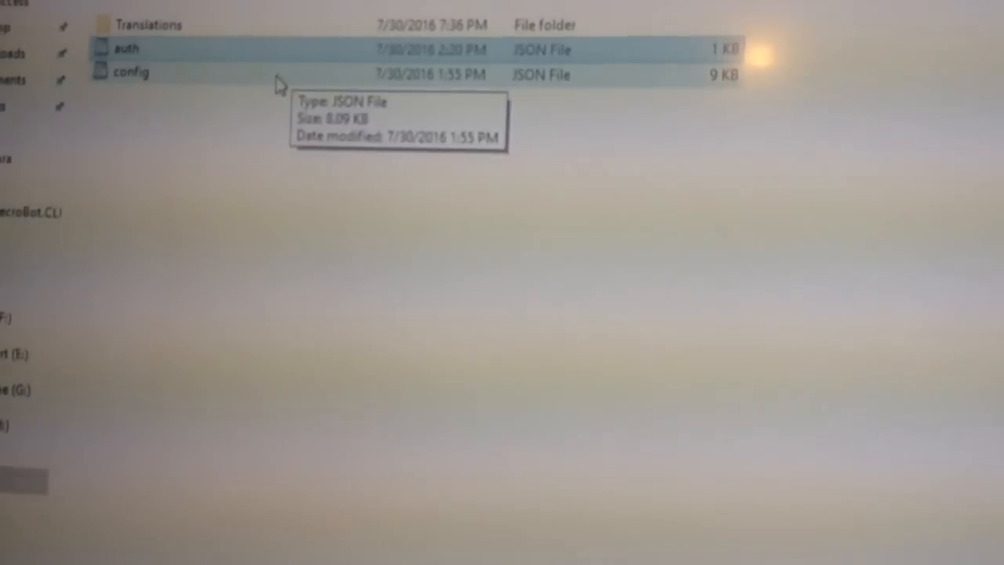
# Open config.json in WordPad to edit DefaultLatitude and DefaultLongitude
pyautogui.doubleClick(131, 73)
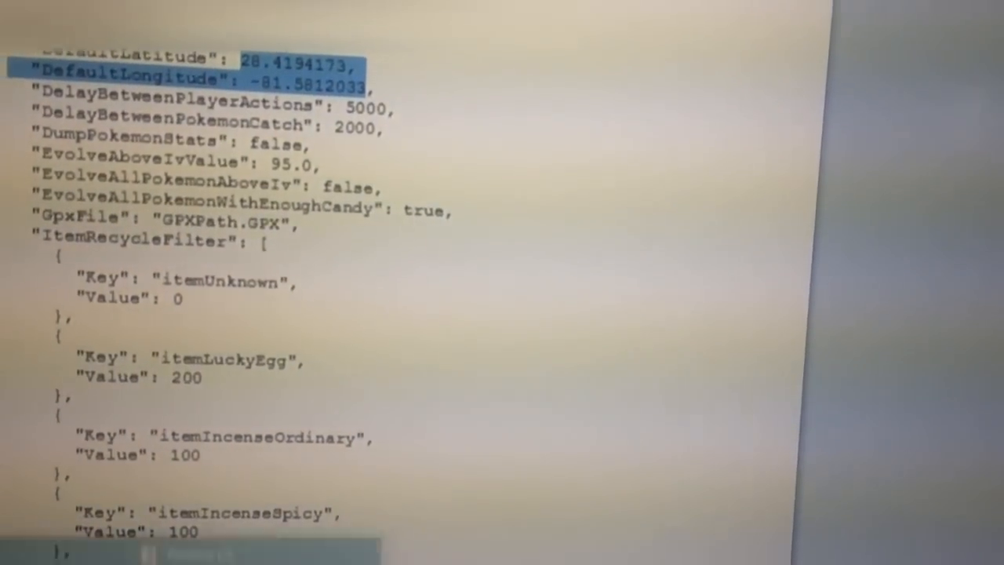
pyautogui.scroll(-3)
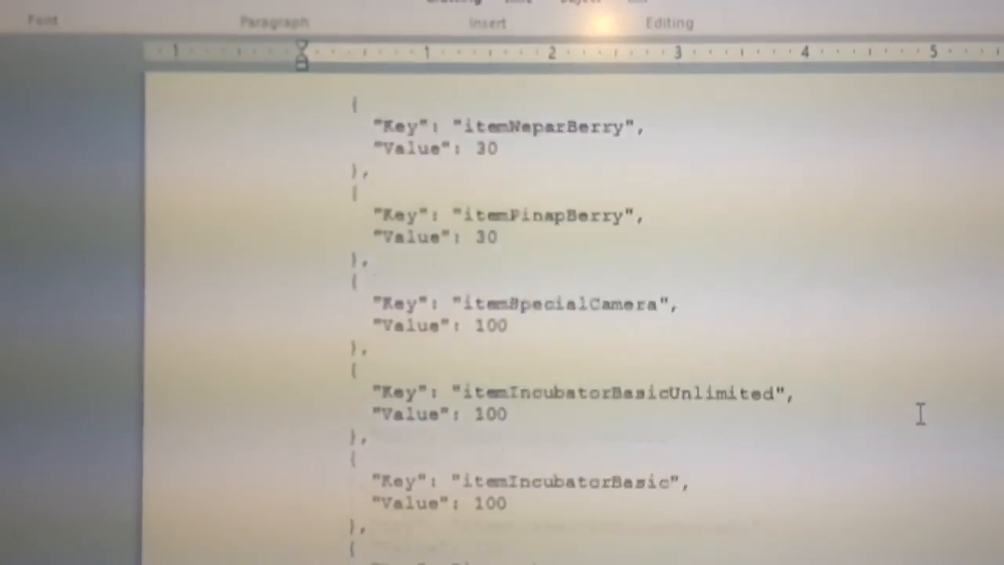
pyautogui.scroll(-3)
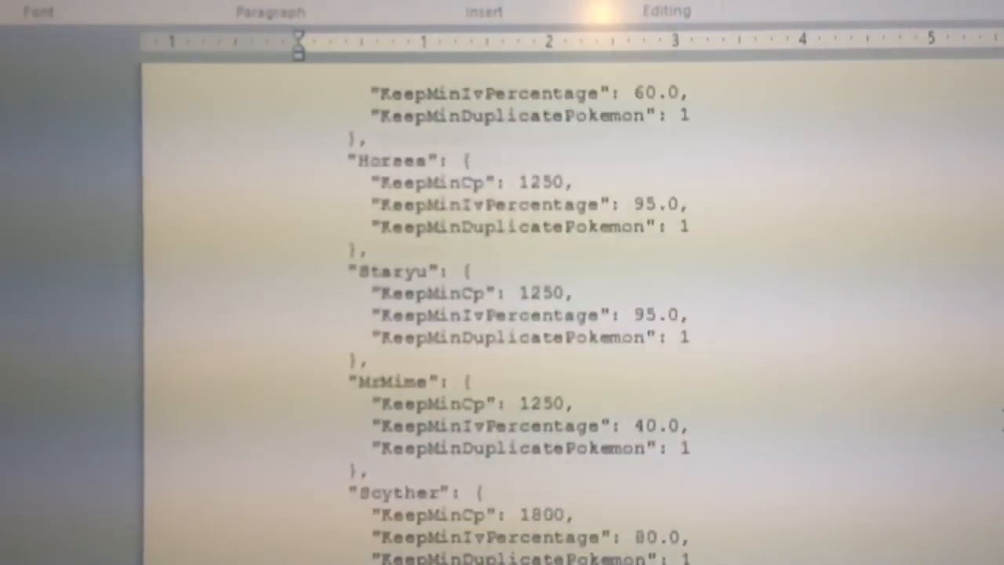
pyautogui.scroll(-3)
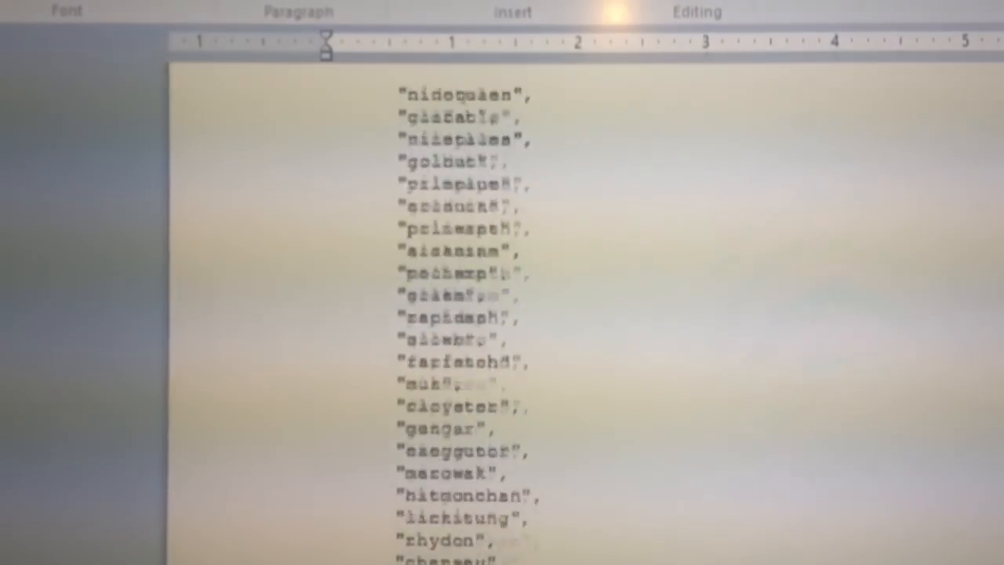
pyautogui.scroll(-3)
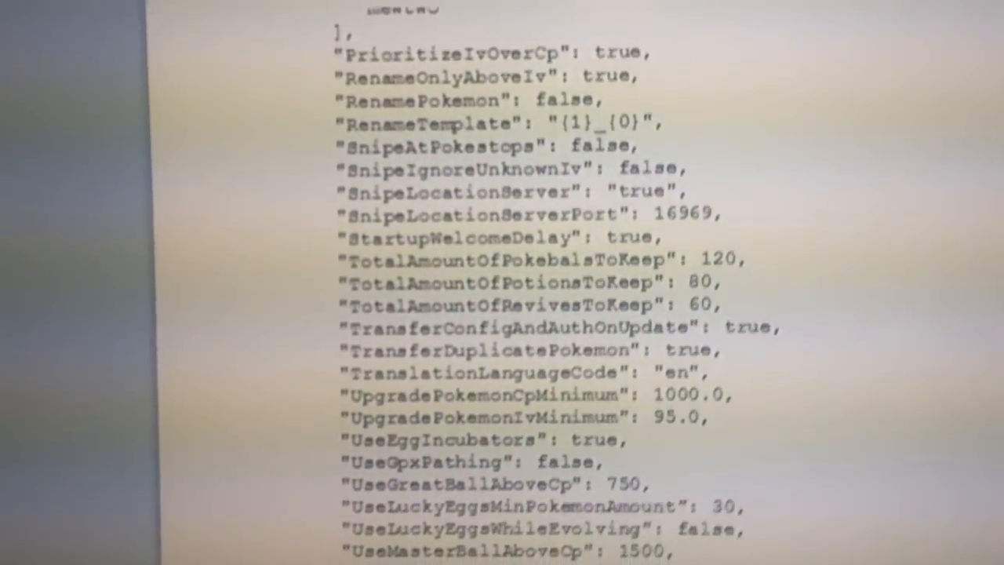